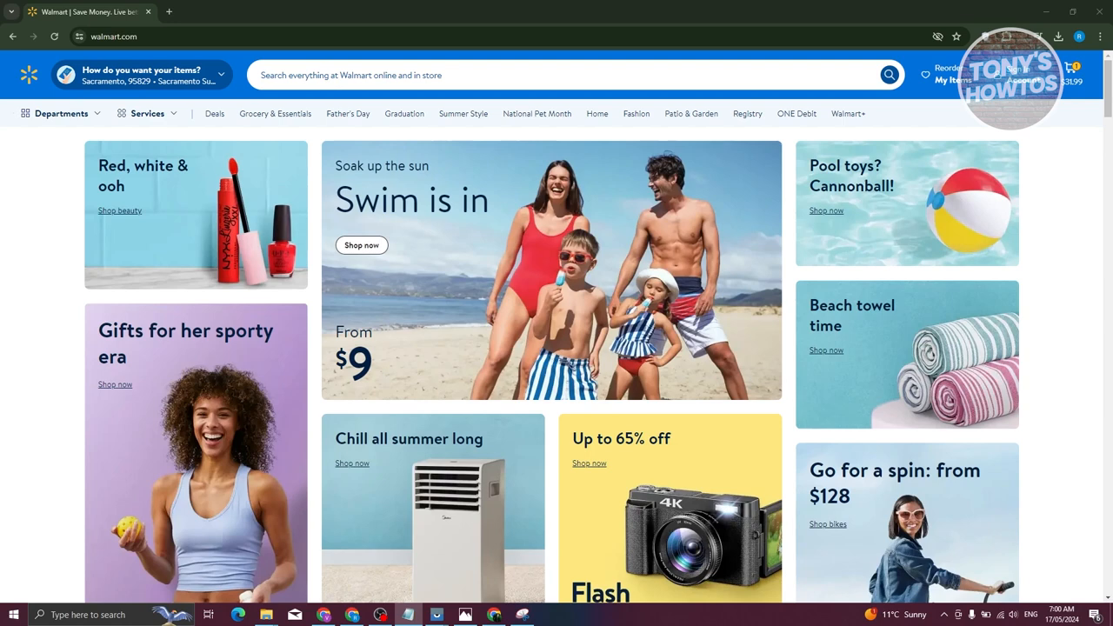
mouse_move(112, 233)
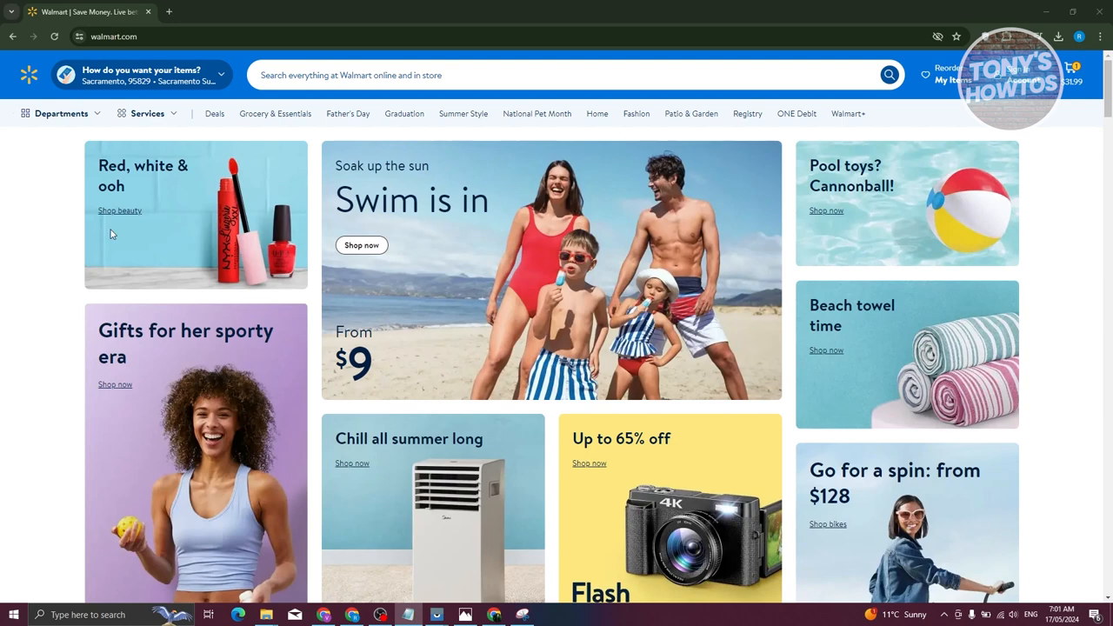
Scroll the Walmart.com homepage down to the footer links.
scroll(down, 3)
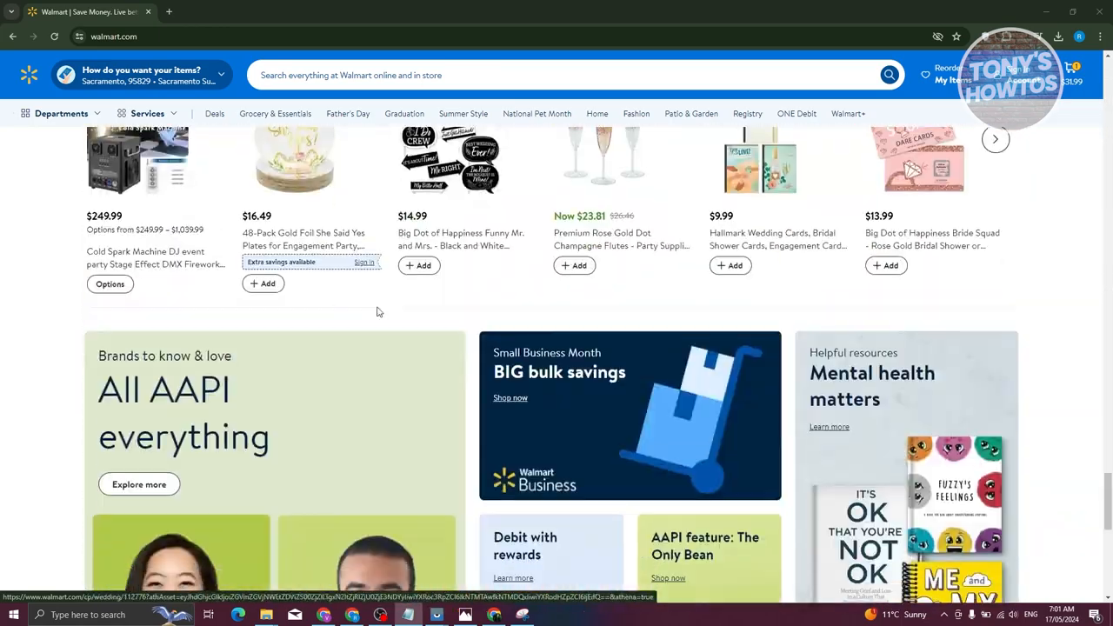
scroll(down, 3)
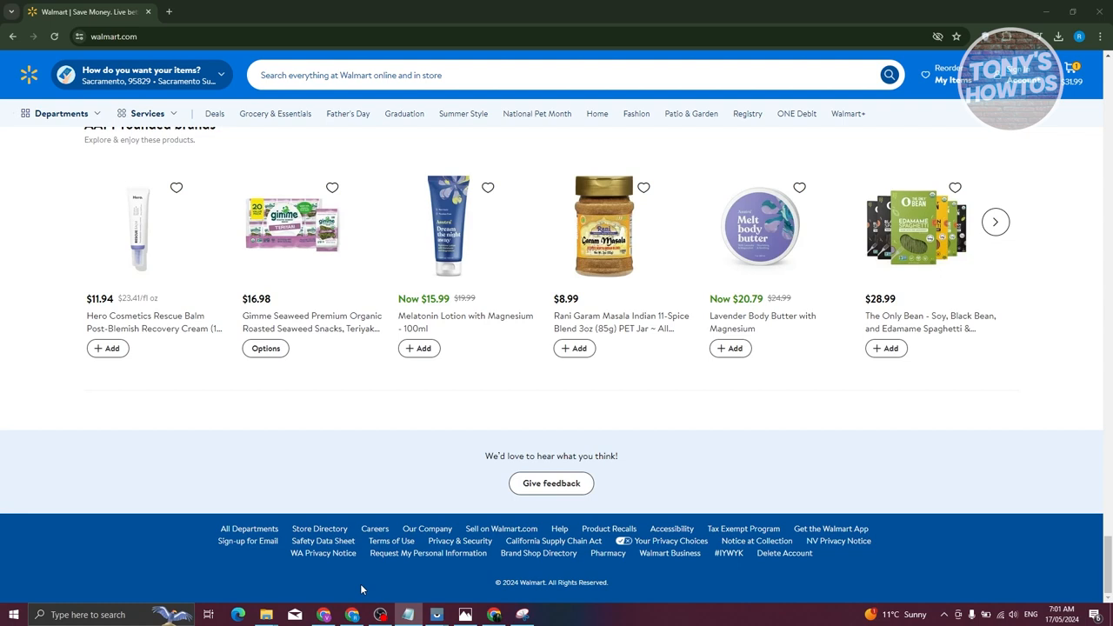
mouse_move(393, 519)
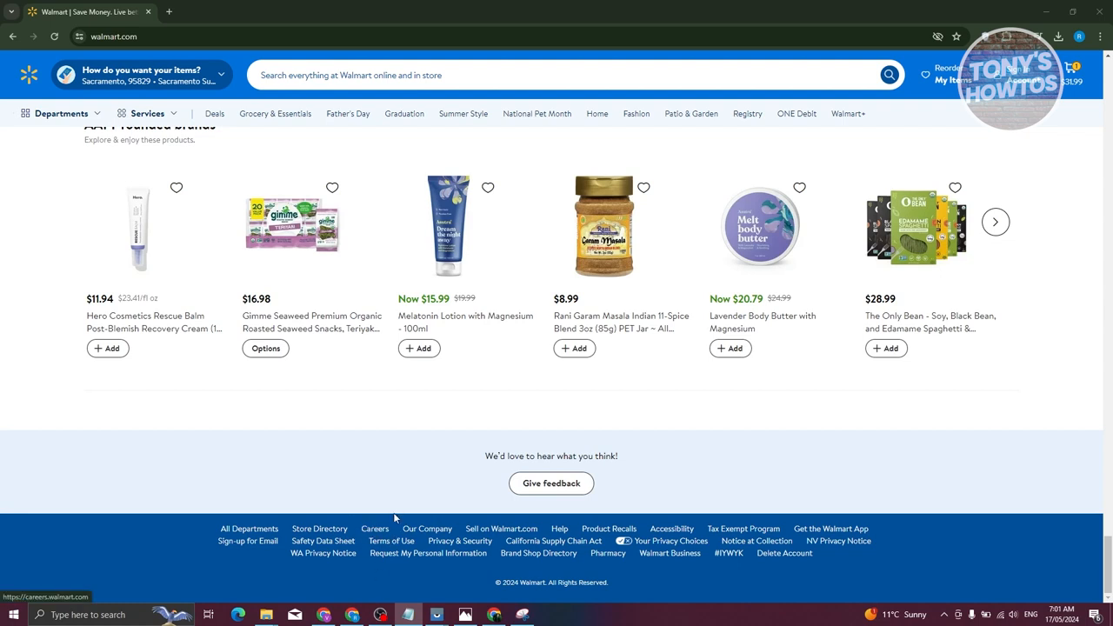
mouse_move(379, 533)
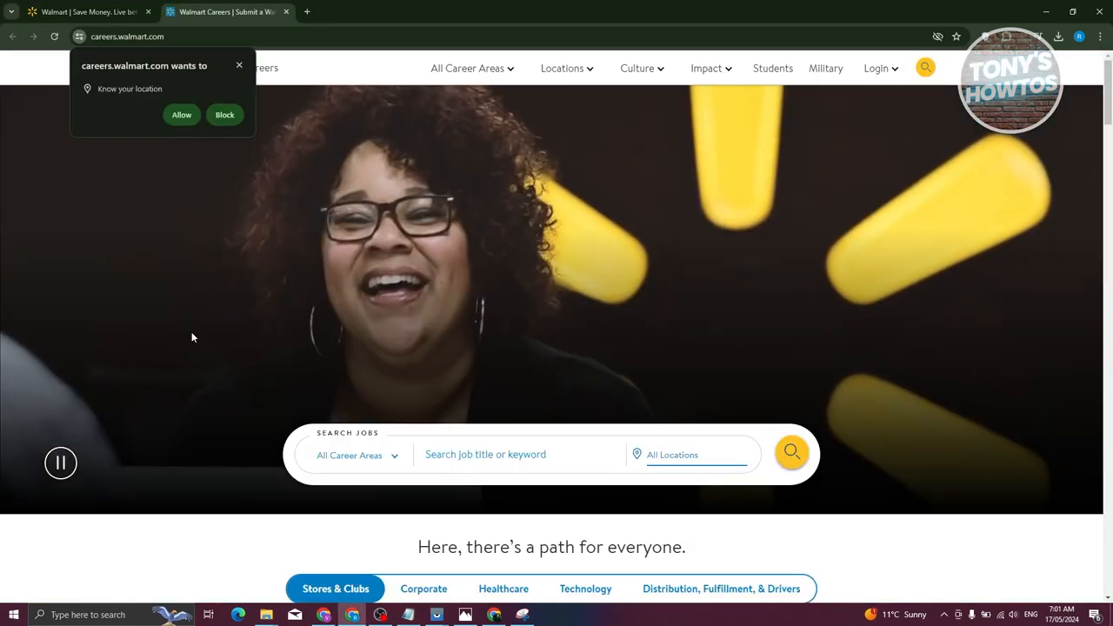
Dismiss the location prompt and search jobs filtered to the Technology career area.
click(225, 115)
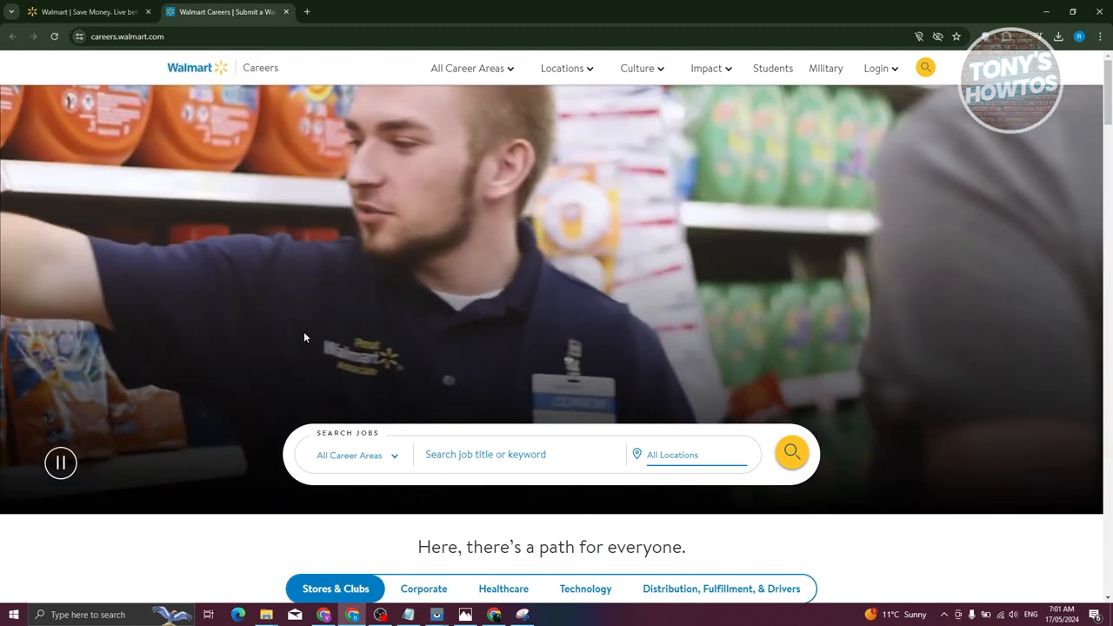
scroll(down, 3)
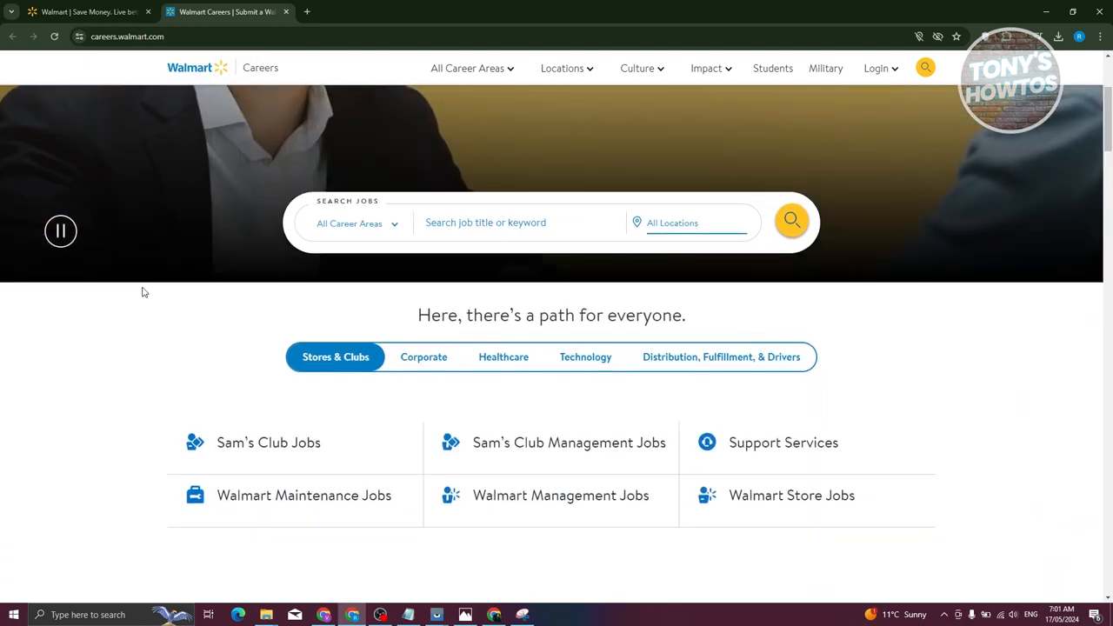
click(352, 224)
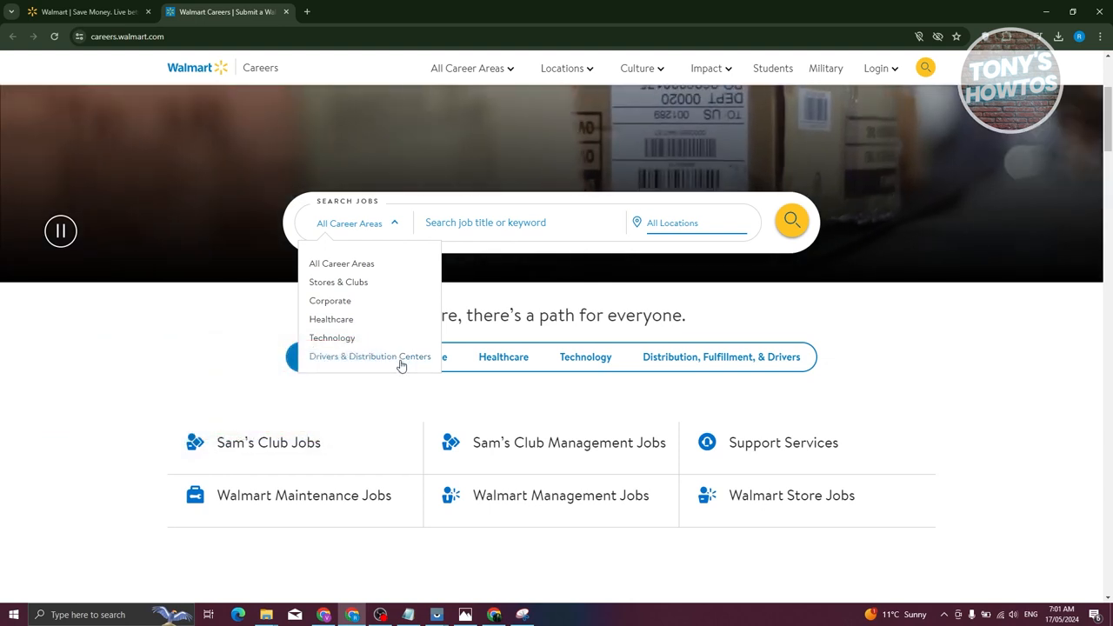
mouse_move(343, 342)
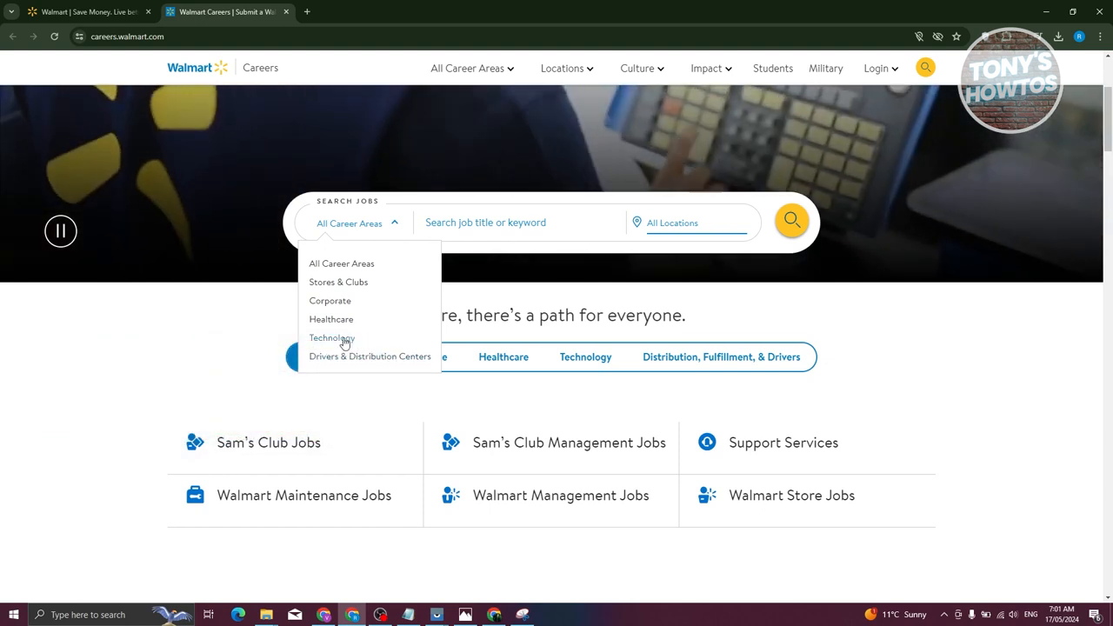
click(332, 337)
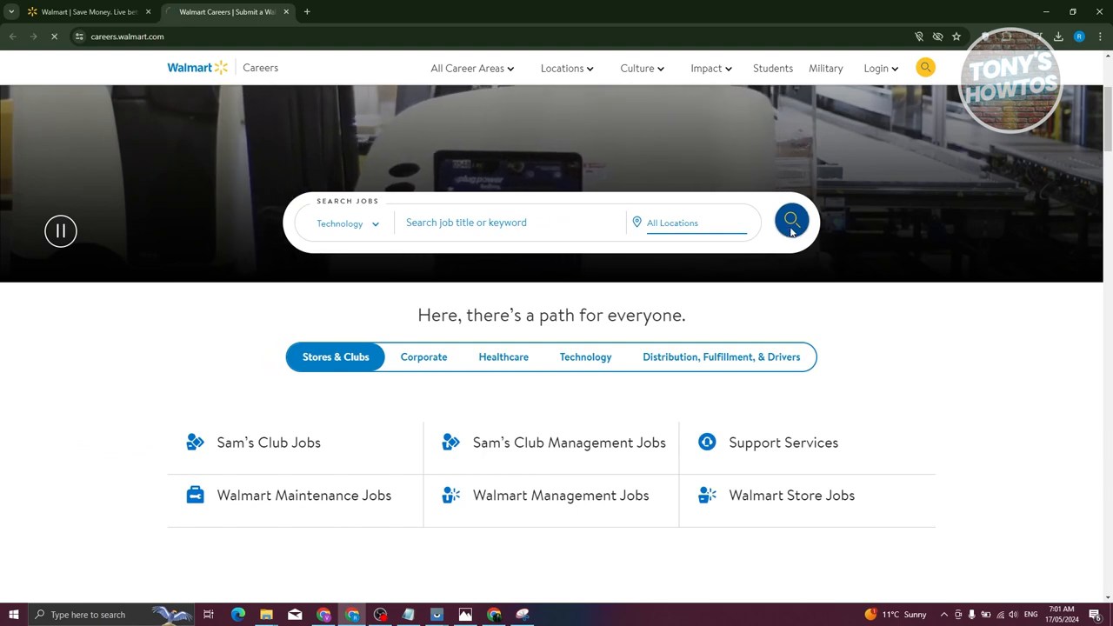
click(791, 221)
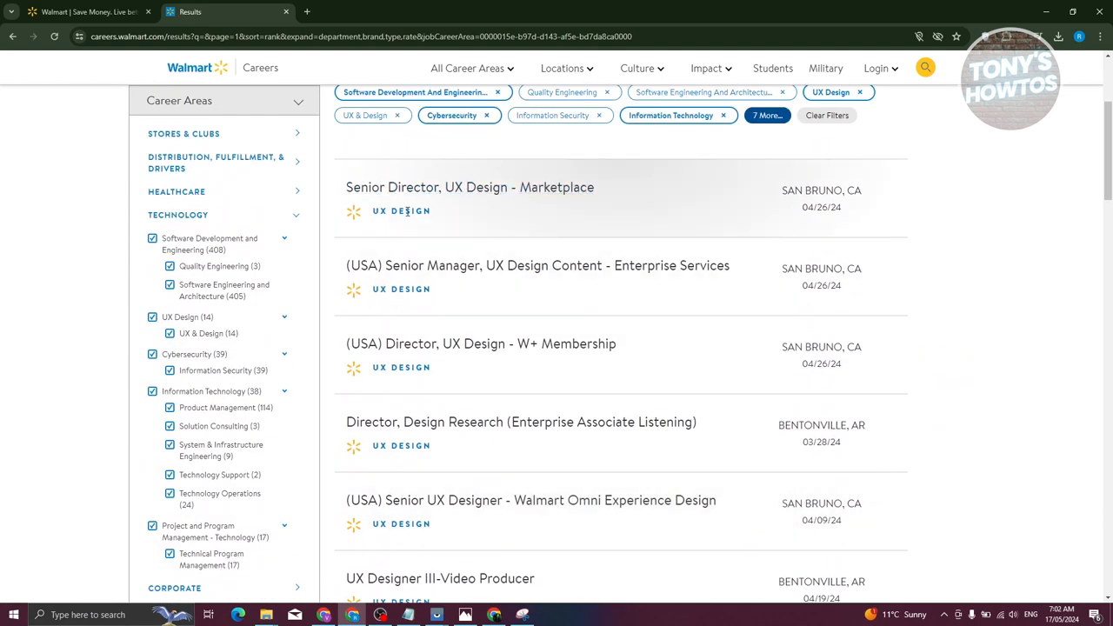
mouse_move(769, 198)
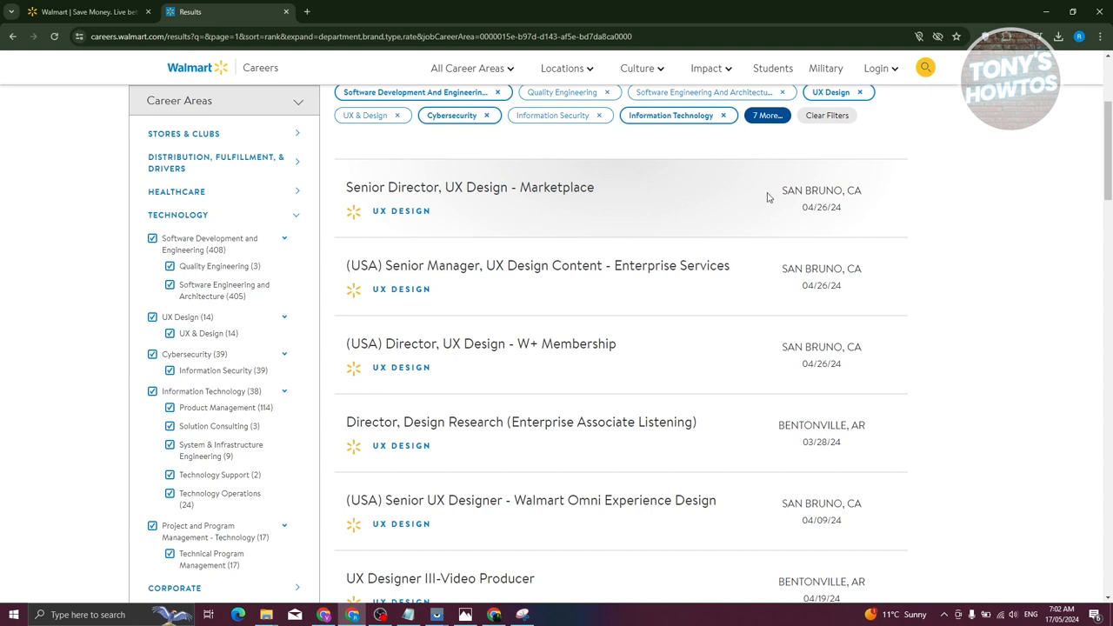
mouse_move(590, 178)
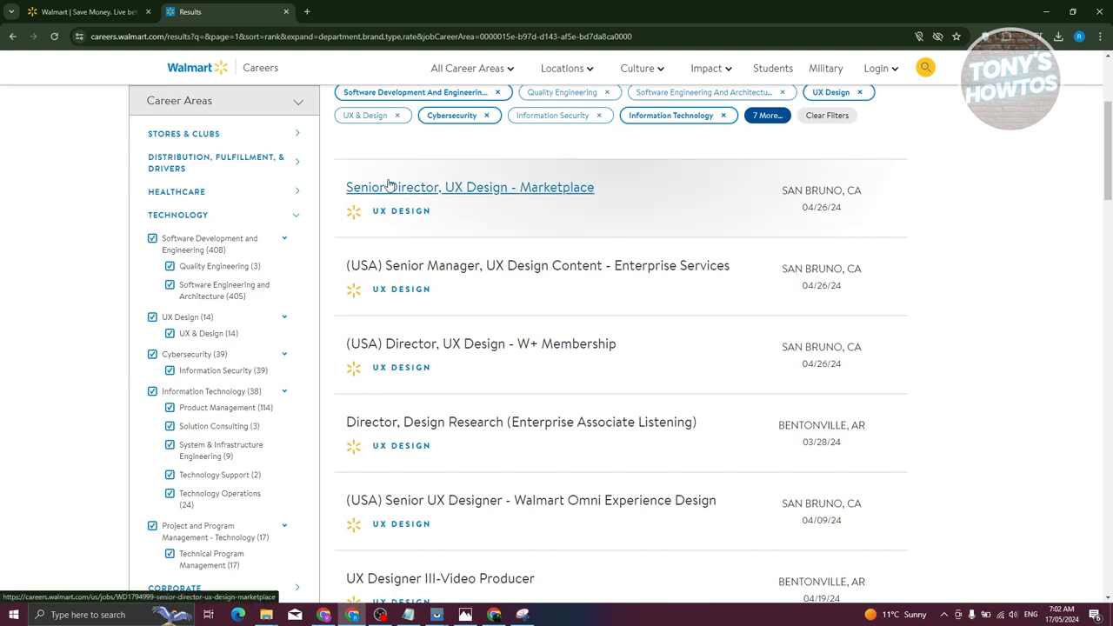
mouse_move(413, 187)
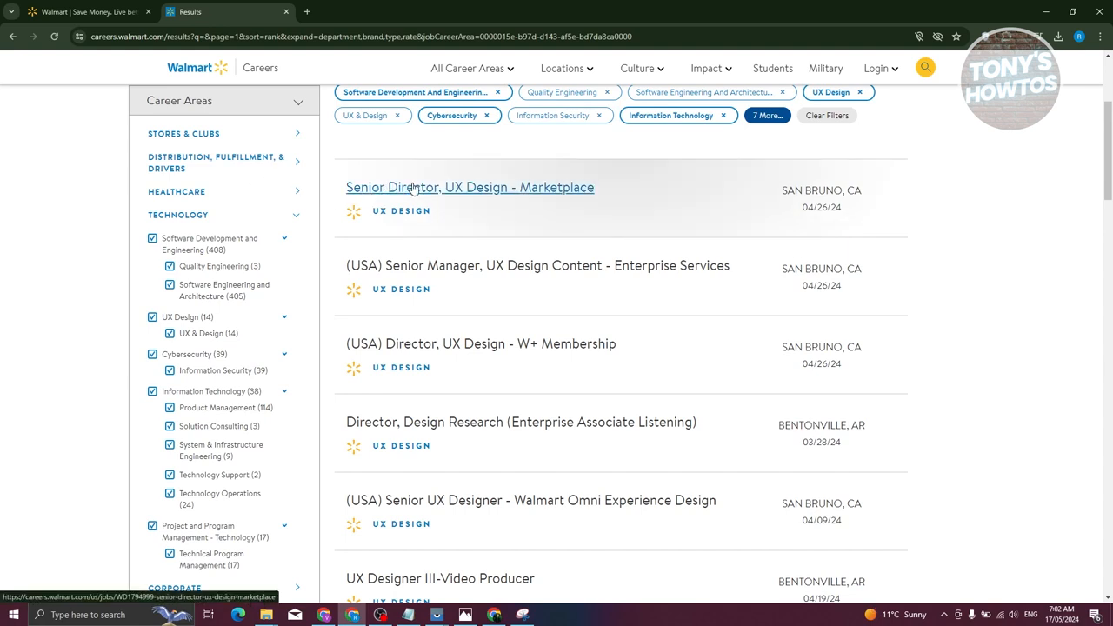
Open the Senior Director, UX Design - Marketplace posting, read it, and click Apply.
click(470, 187)
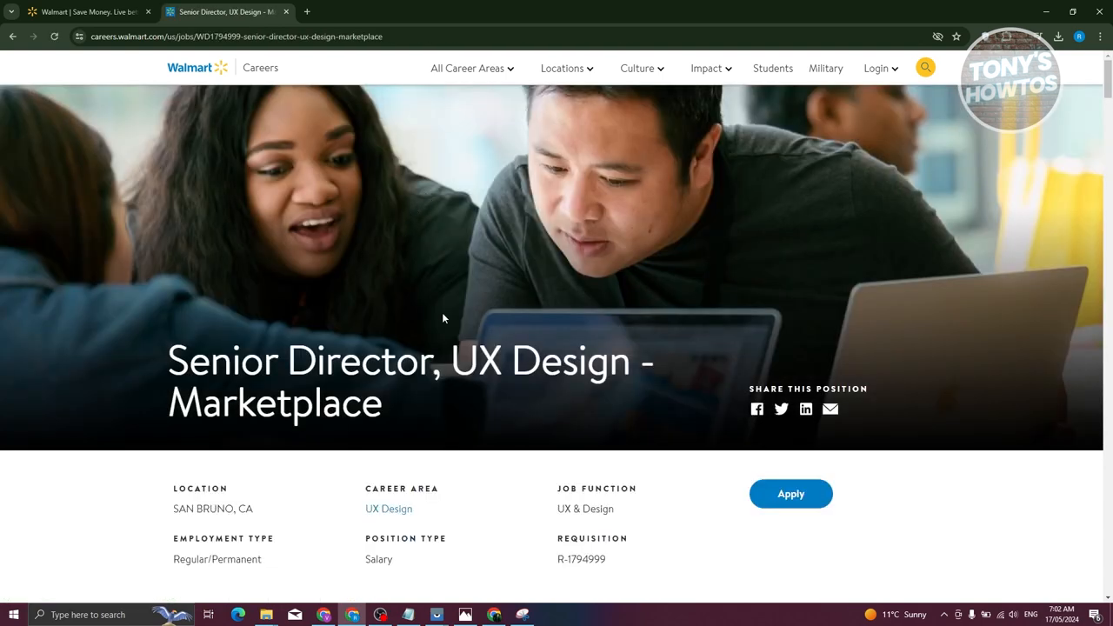
scroll(down, 3)
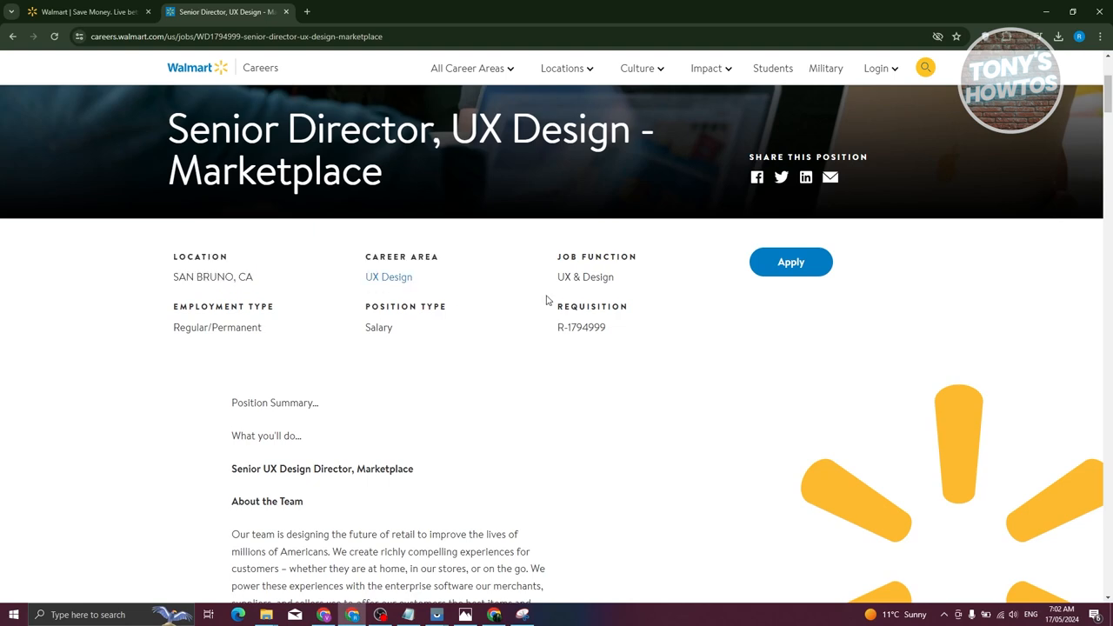
mouse_move(624, 339)
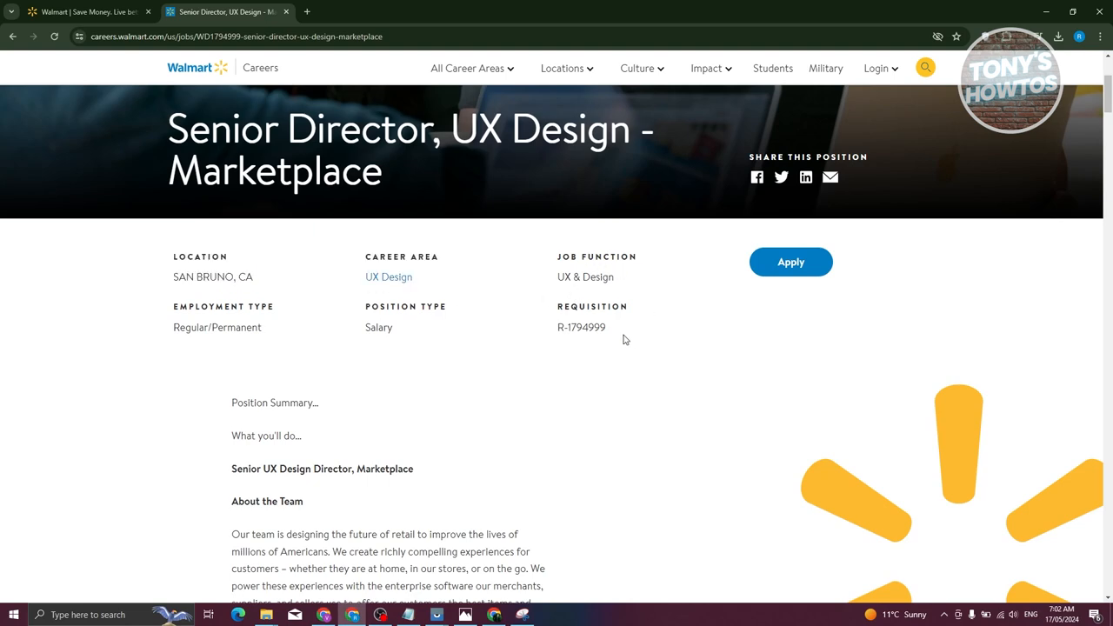
scroll(down, 3)
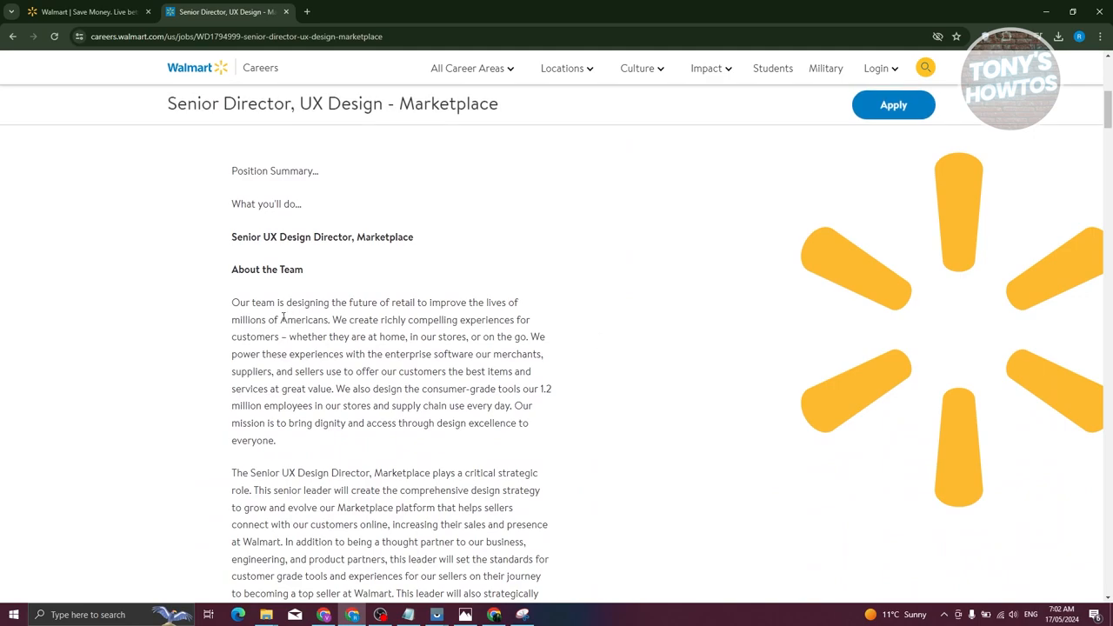
scroll(down, 3)
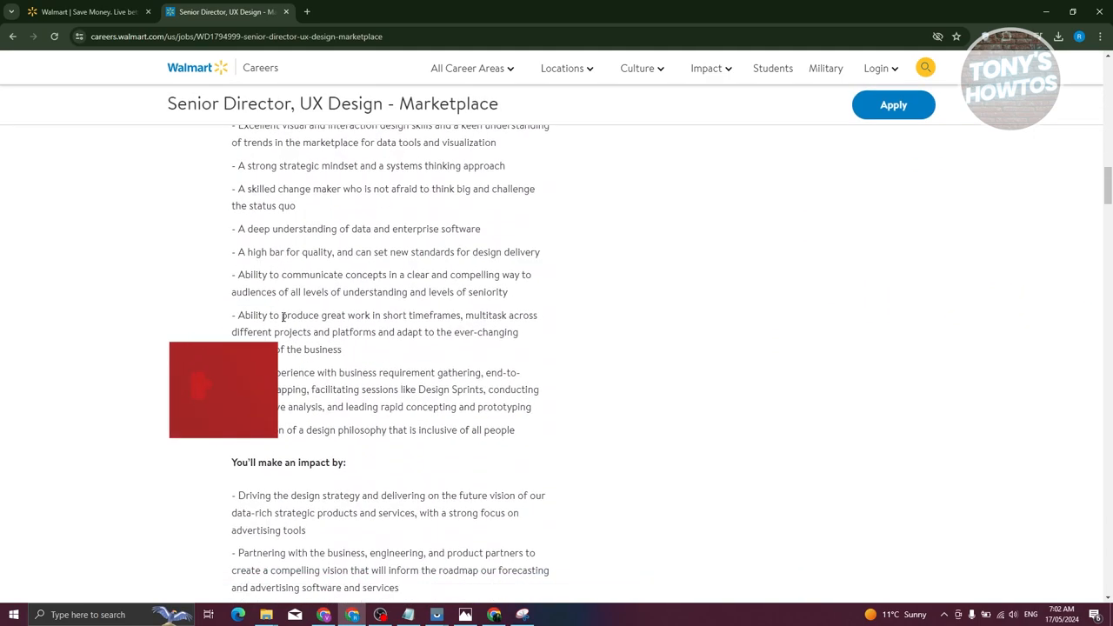
scroll(down, 3)
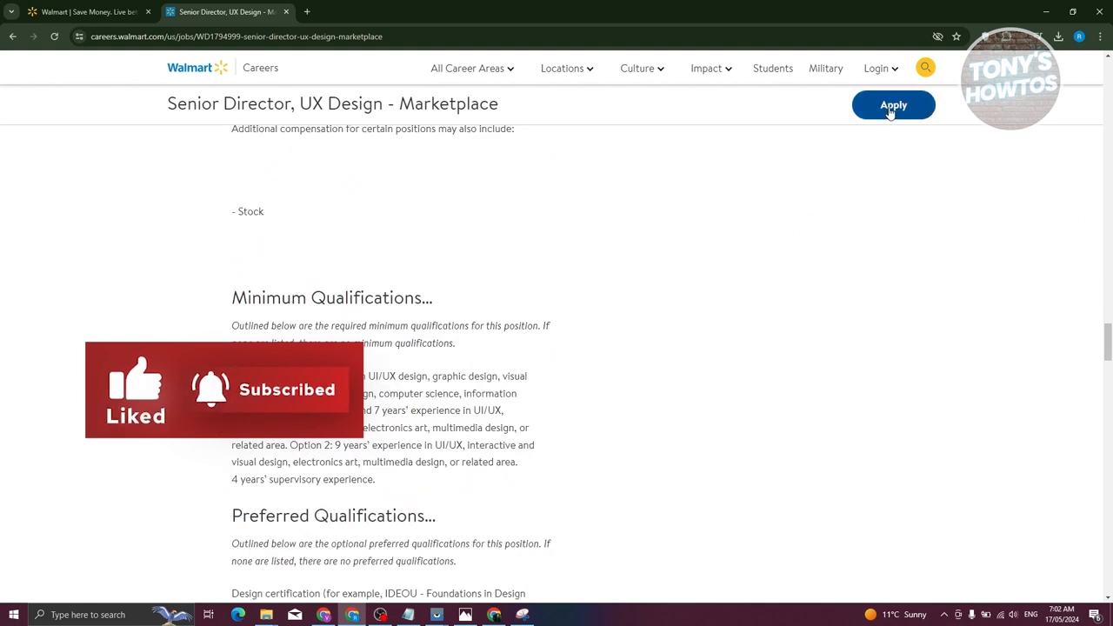
click(893, 105)
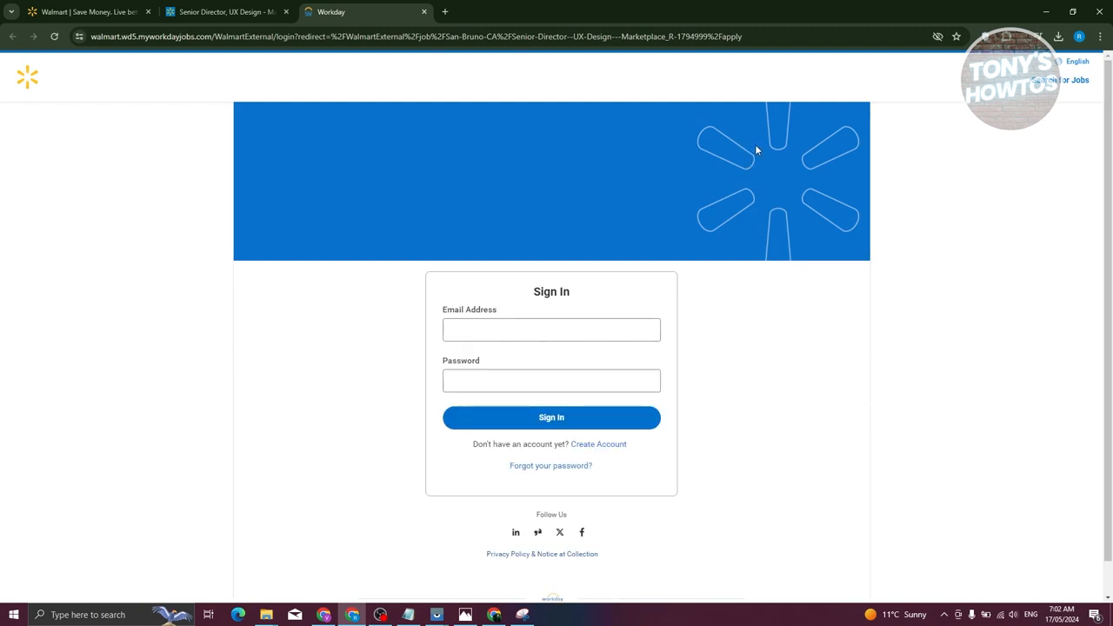
mouse_move(695, 179)
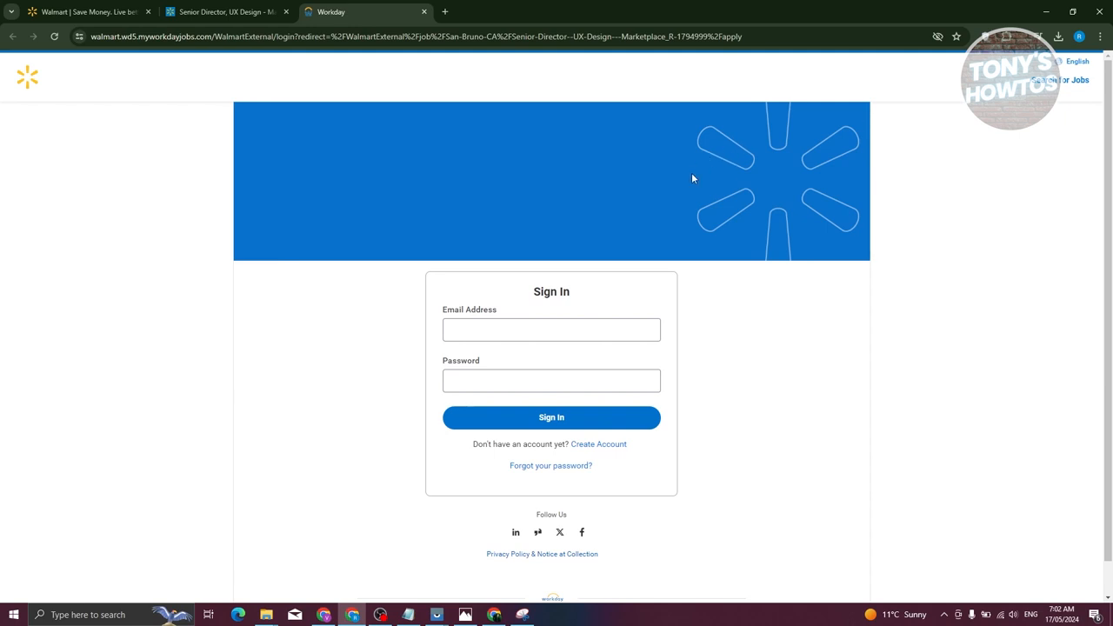
mouse_move(693, 170)
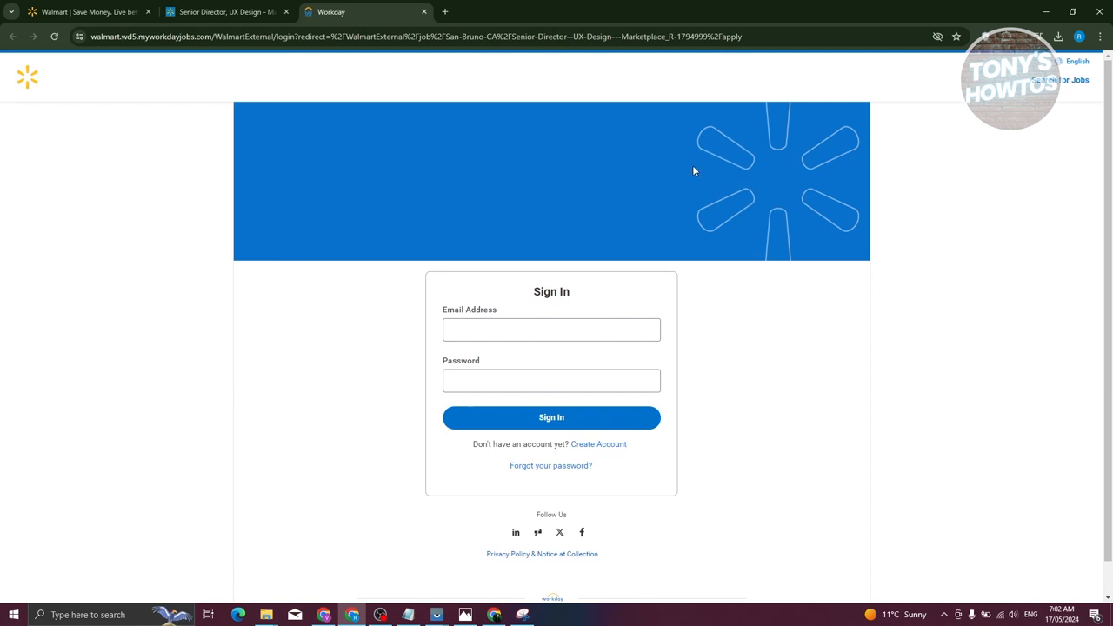